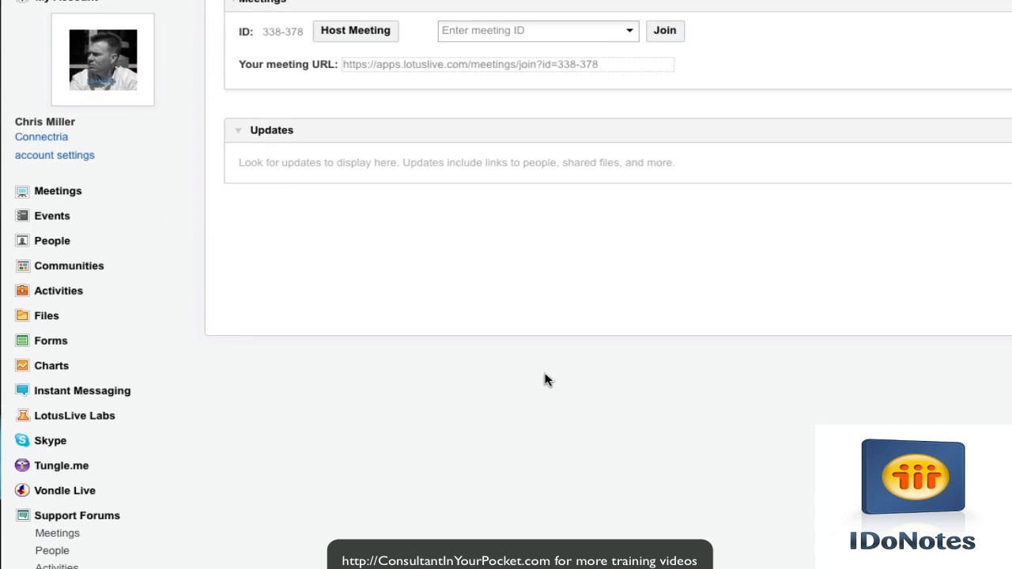
Show the dashboard's Apps menu listing Activities, Files, Forms, Meetings and Tungle.me
scroll(down, 3)
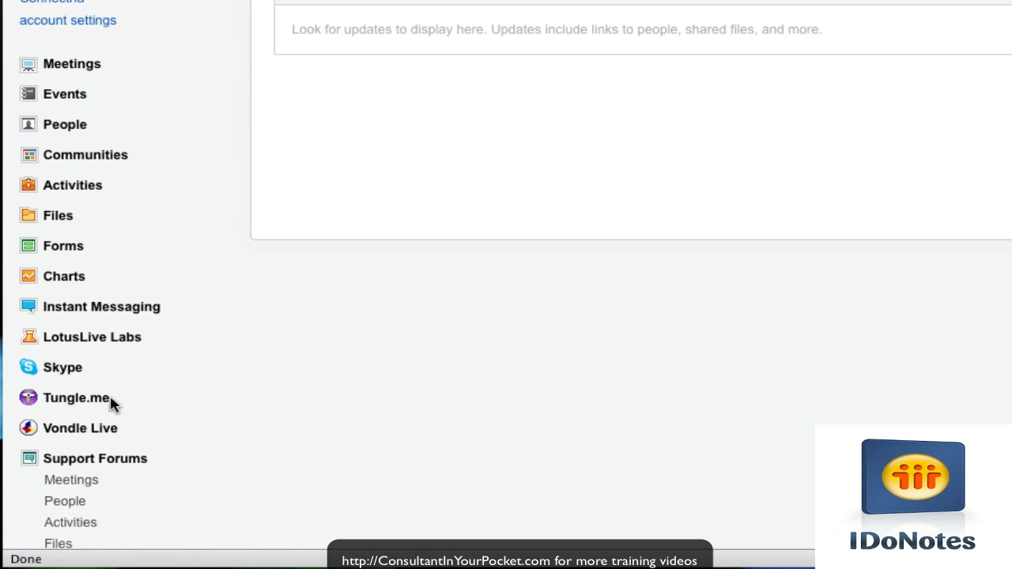
mouse_move(75, 397)
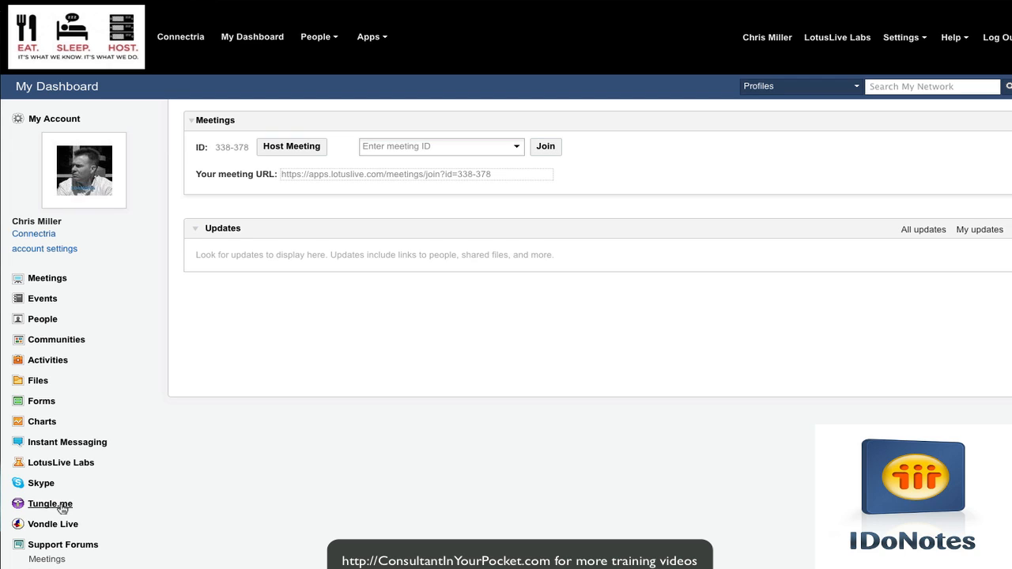
mouse_move(393, 242)
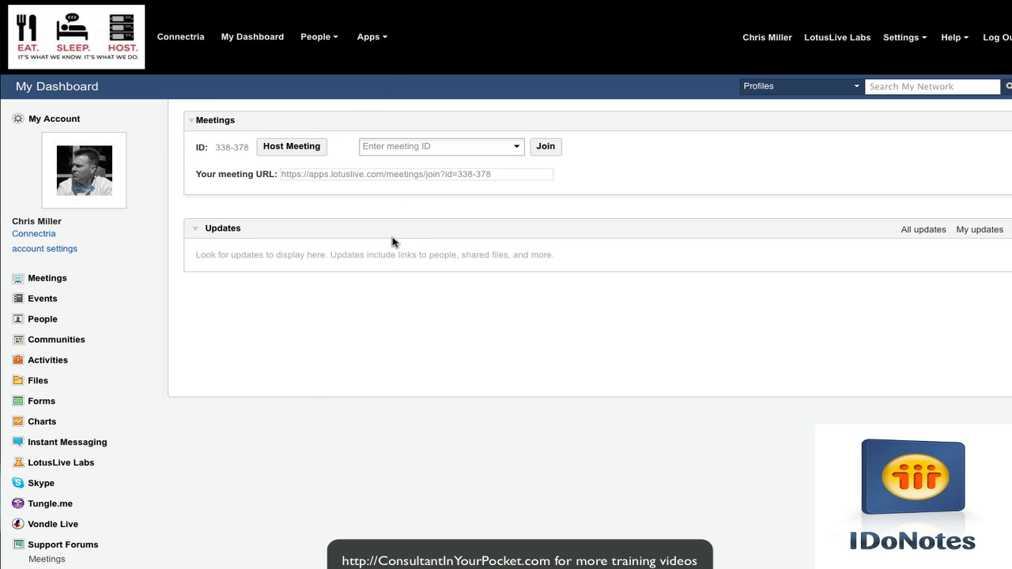
click(372, 36)
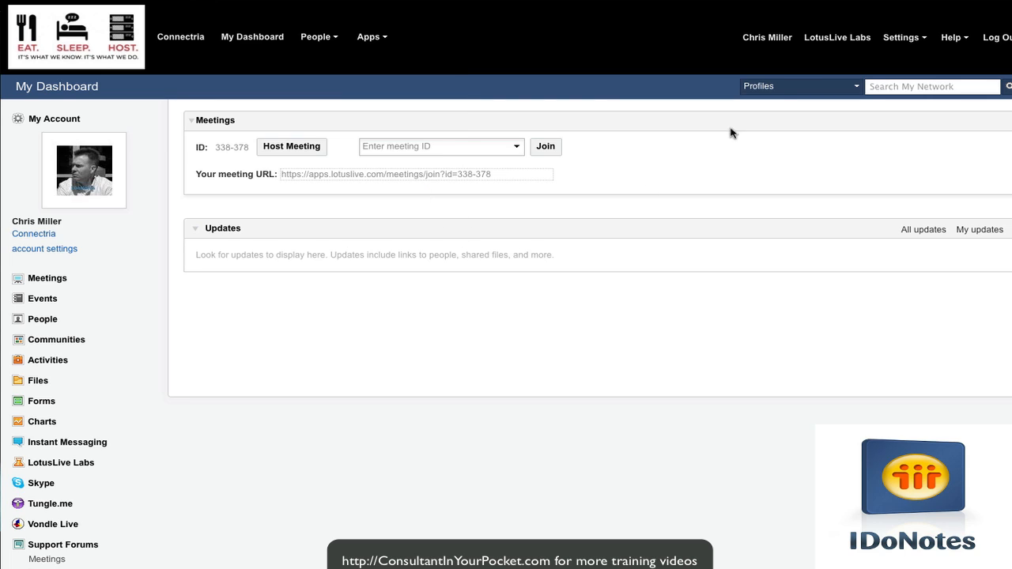
click(369, 36)
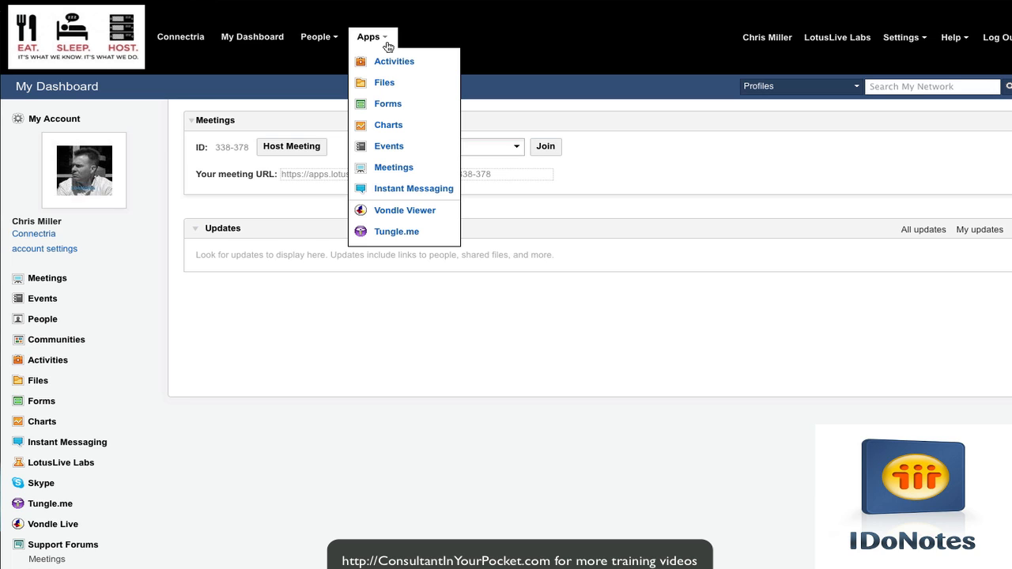
Go to Company Account's Integrated Apps and enable Tungle for all current users
click(901, 37)
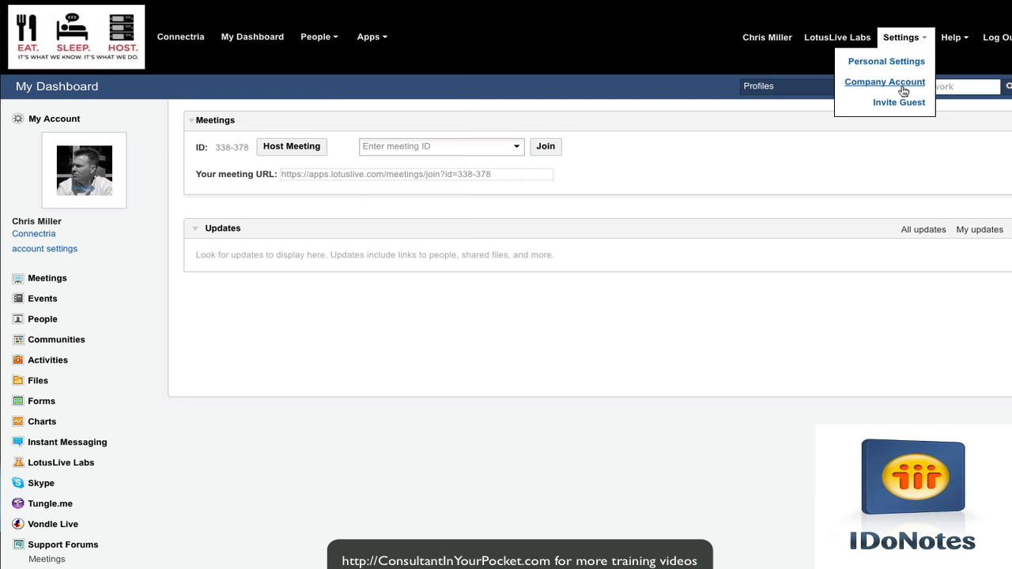
click(884, 82)
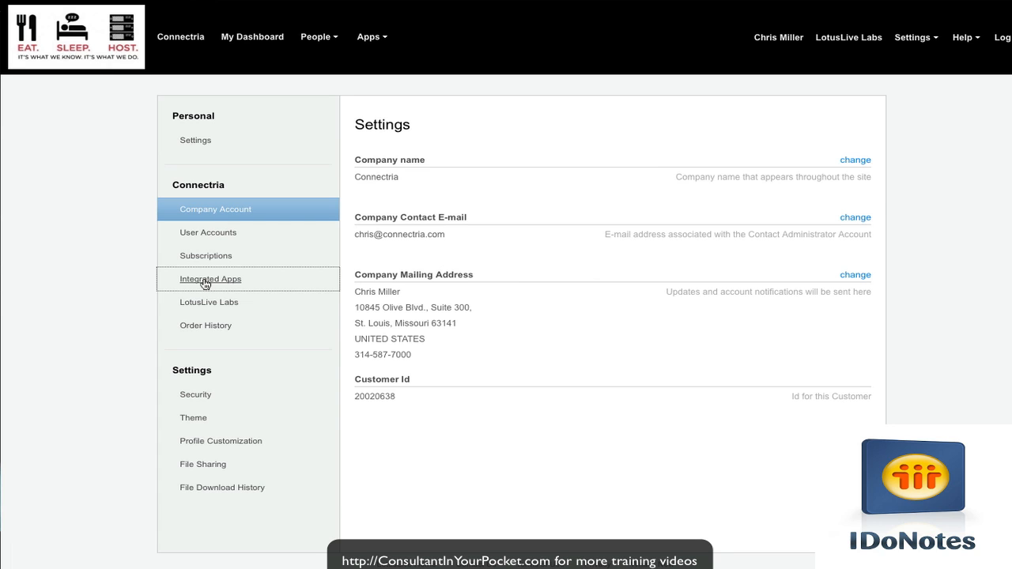
click(210, 279)
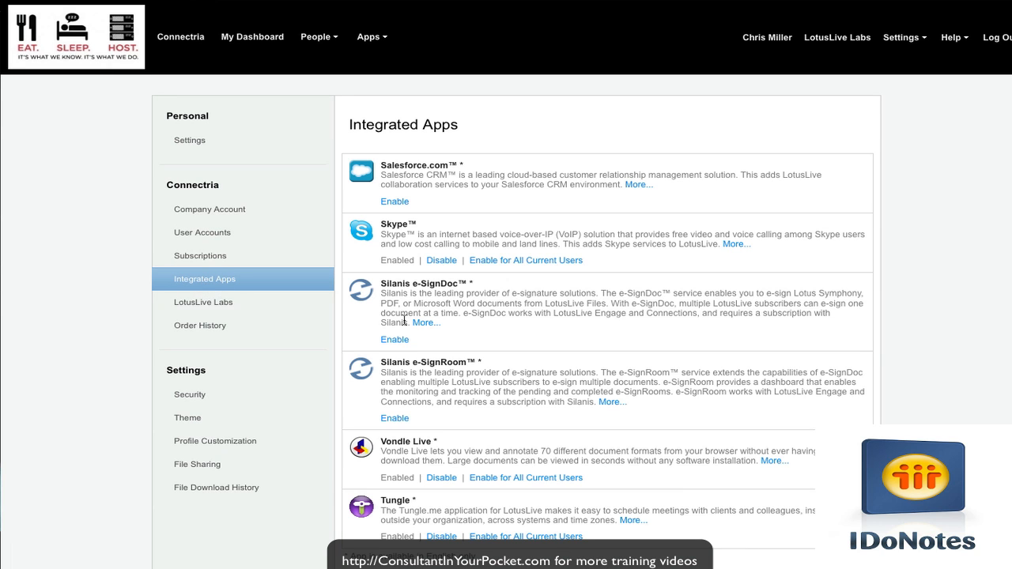
mouse_move(490, 375)
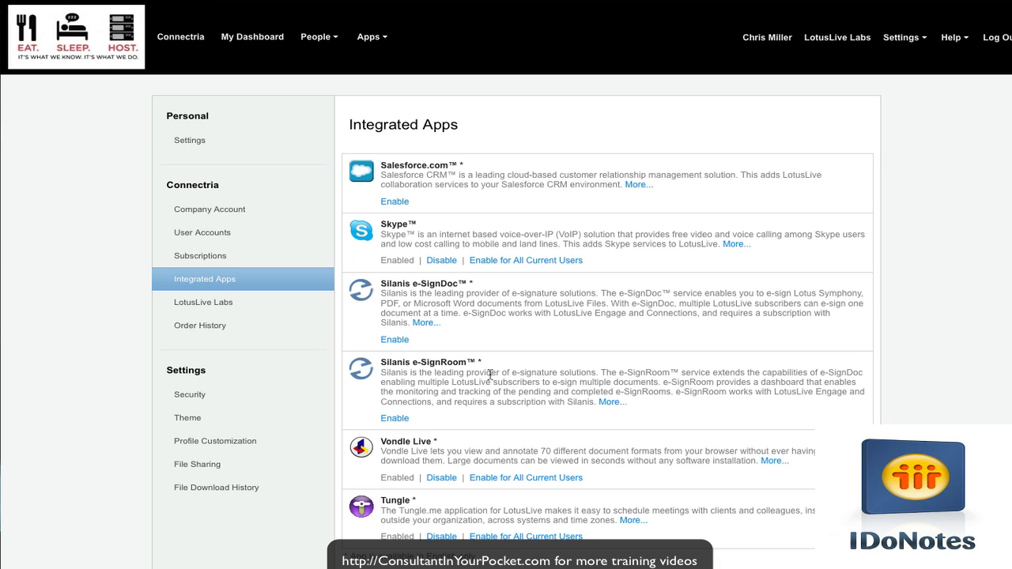
mouse_move(460, 435)
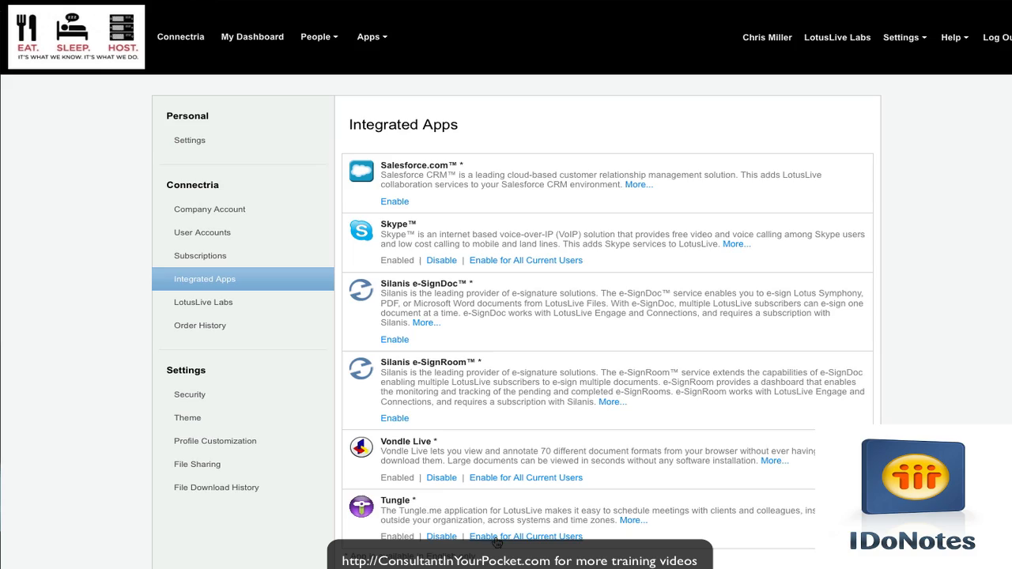
click(371, 37)
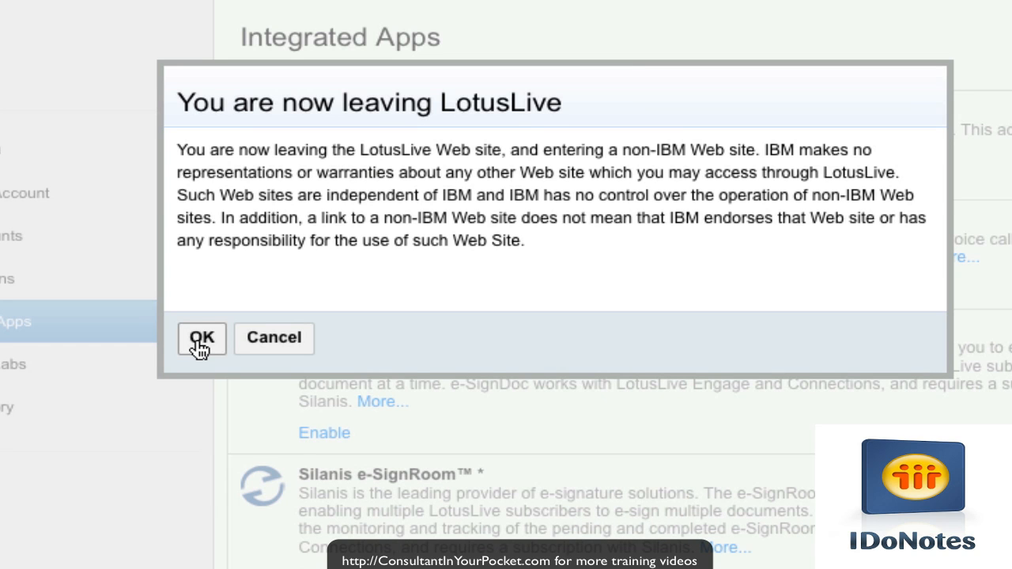
Accept the leaving-LotusLive notice and always allow Tungle access to LotusLive content
click(201, 339)
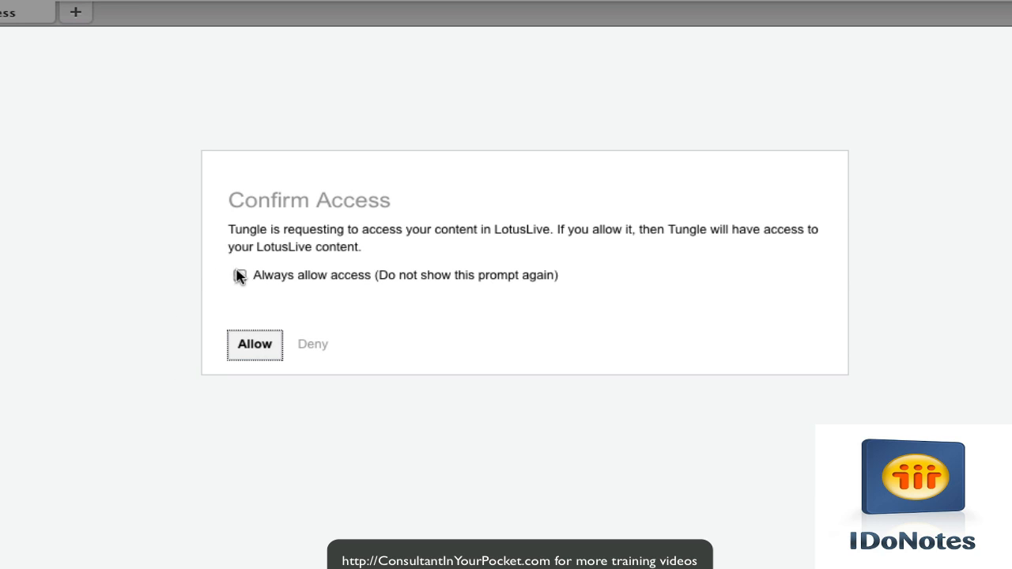
click(239, 275)
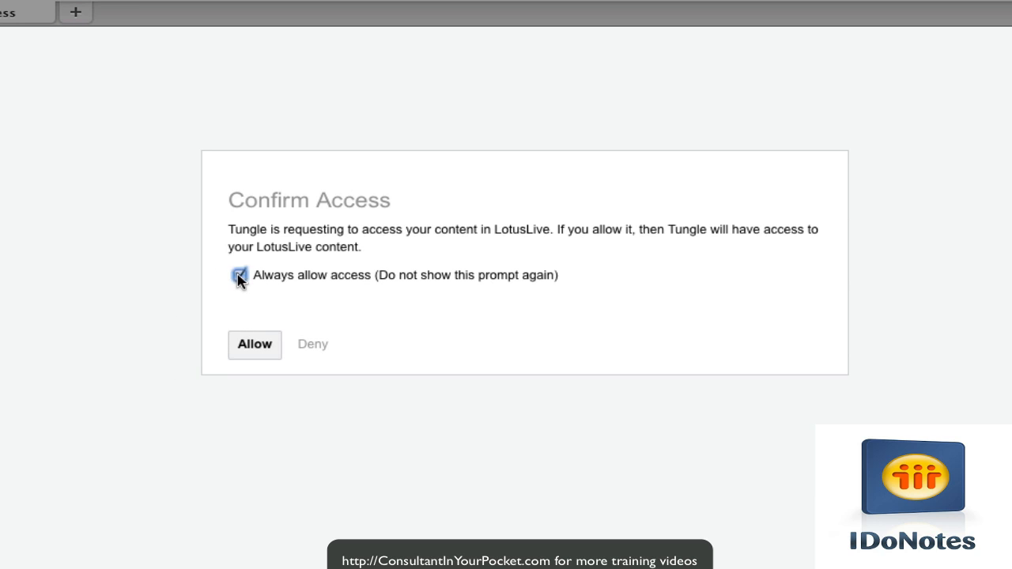
click(254, 343)
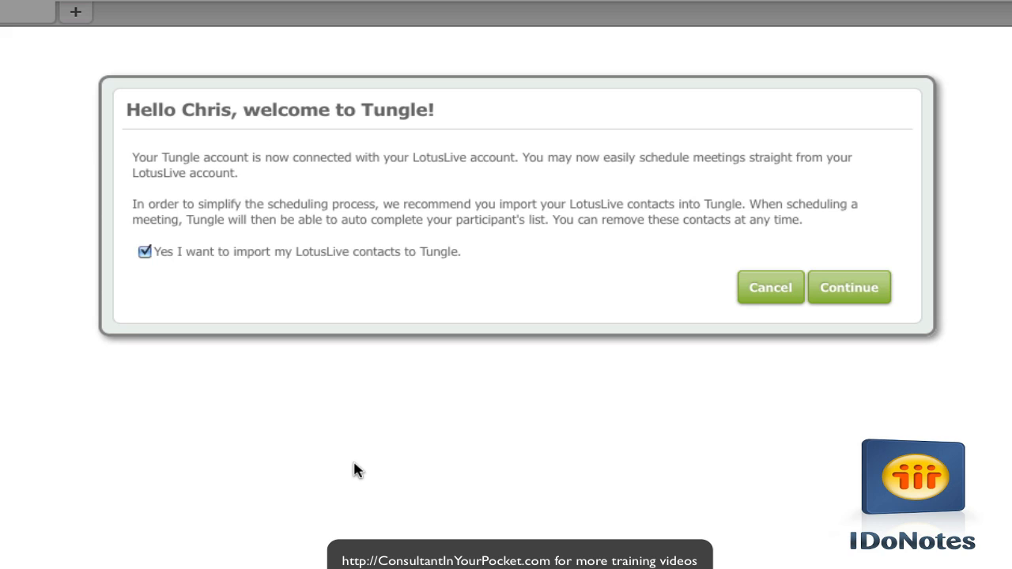
mouse_move(850, 291)
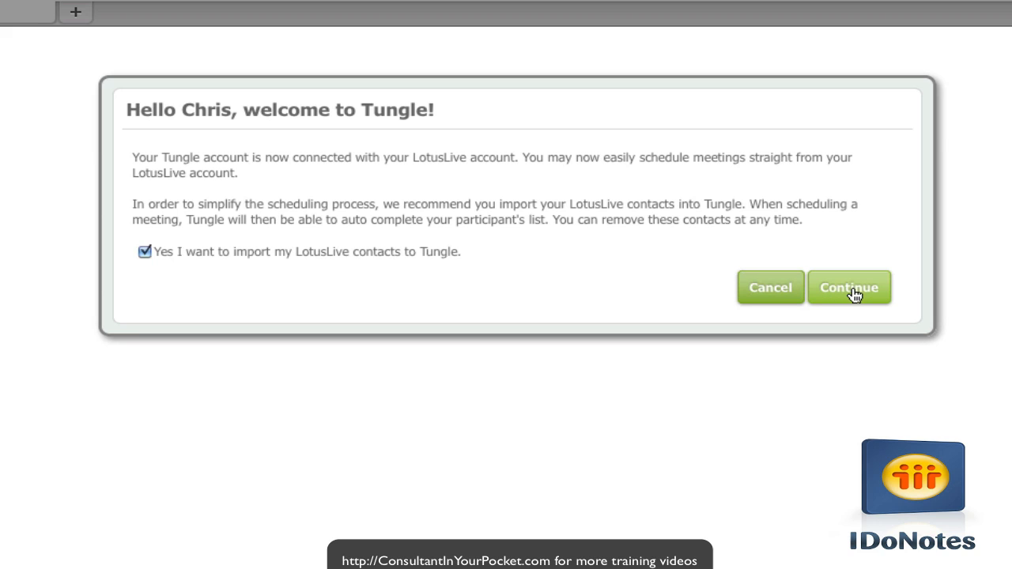
Keep 'Yes I want to import my LotusLive contacts to Tungle' checked and continue
click(849, 287)
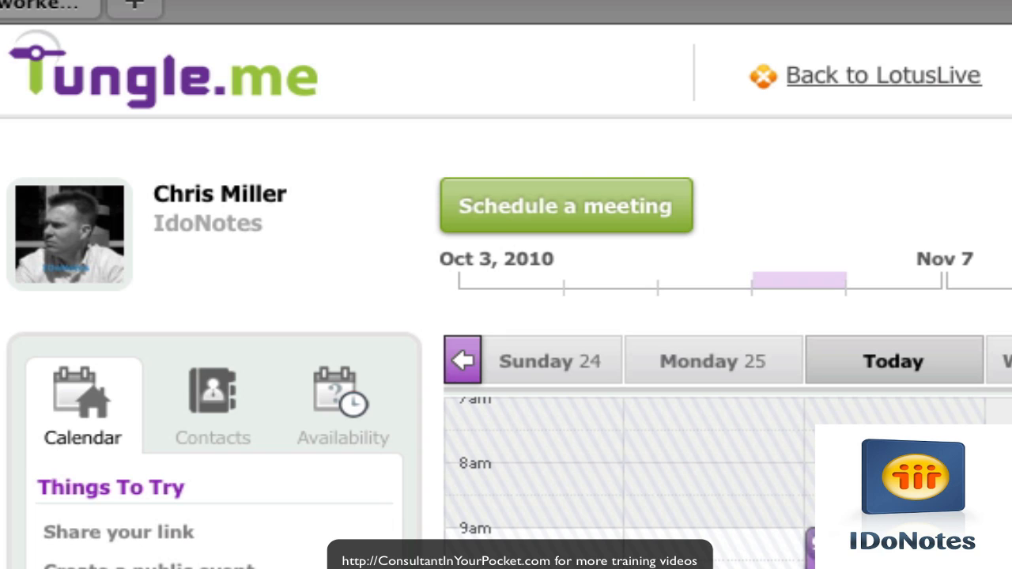
mouse_move(811, 83)
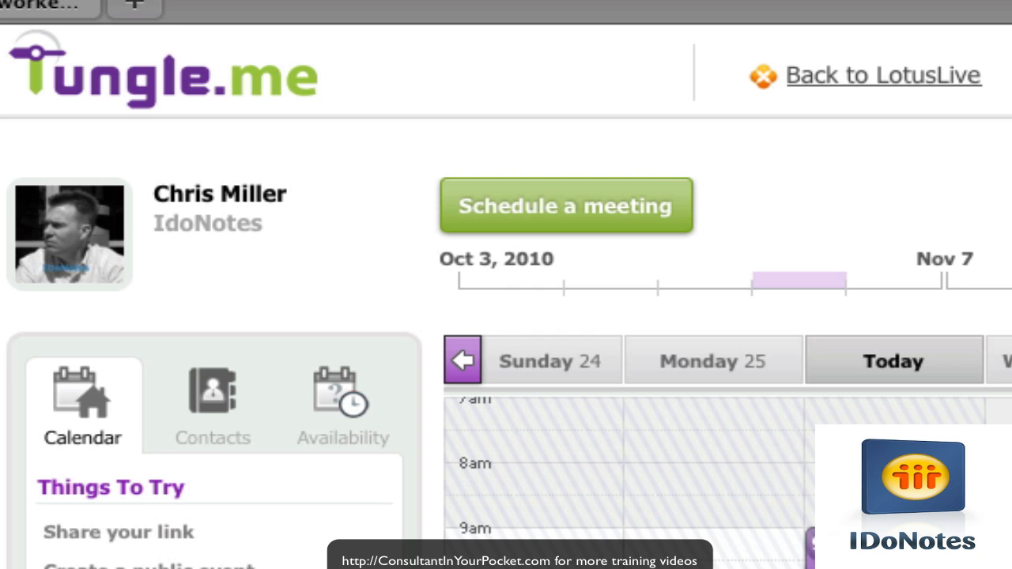
Open the Calendars & Contacts syncing page listing Google and Lotus Notes sources
click(106, 512)
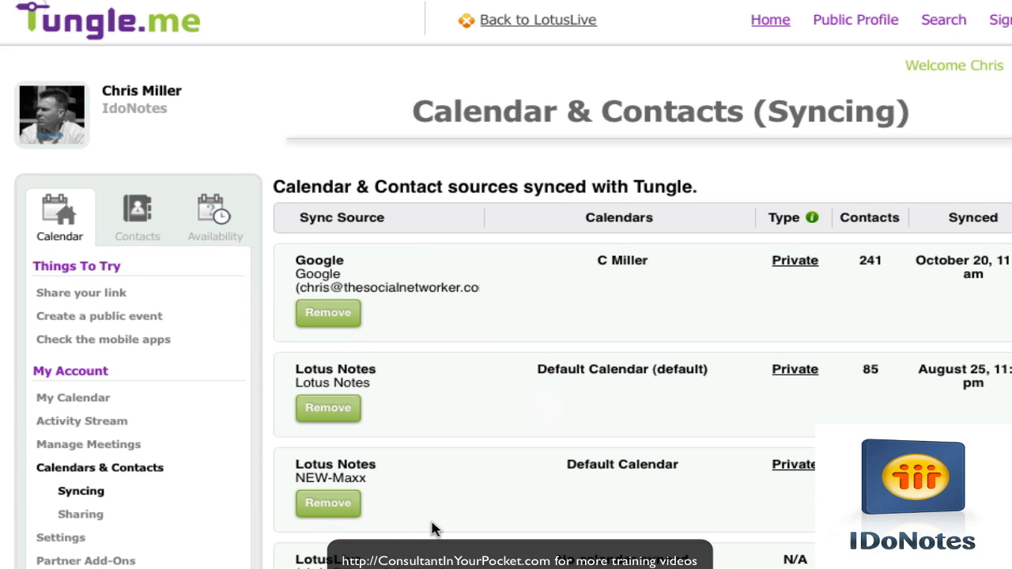
mouse_move(438, 524)
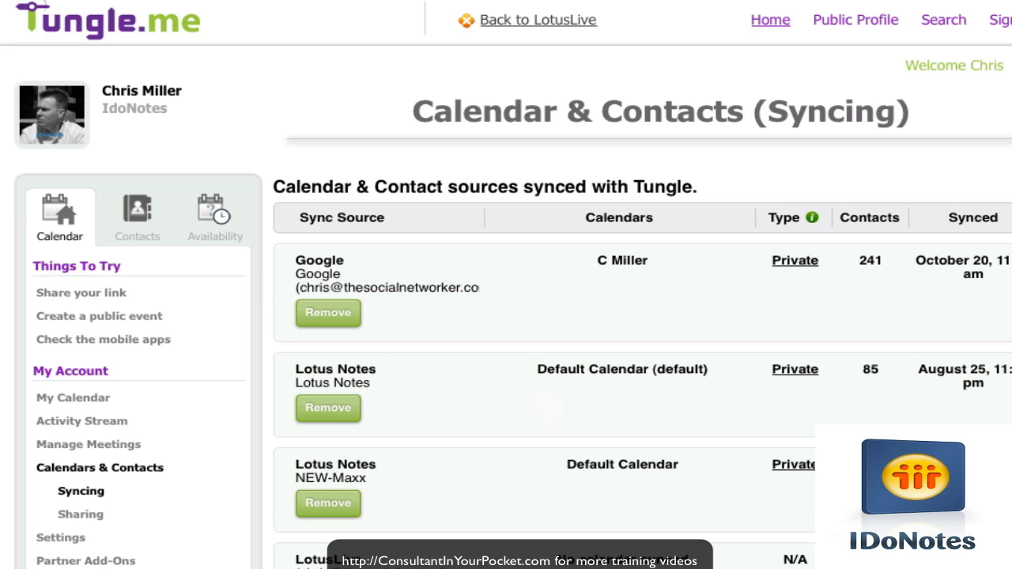
mouse_move(435, 525)
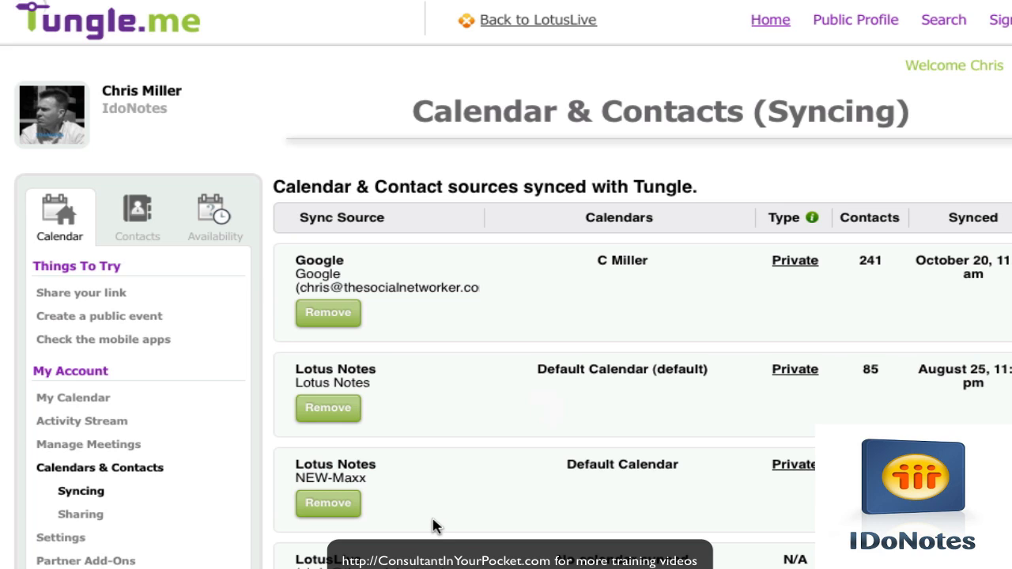
mouse_move(488, 191)
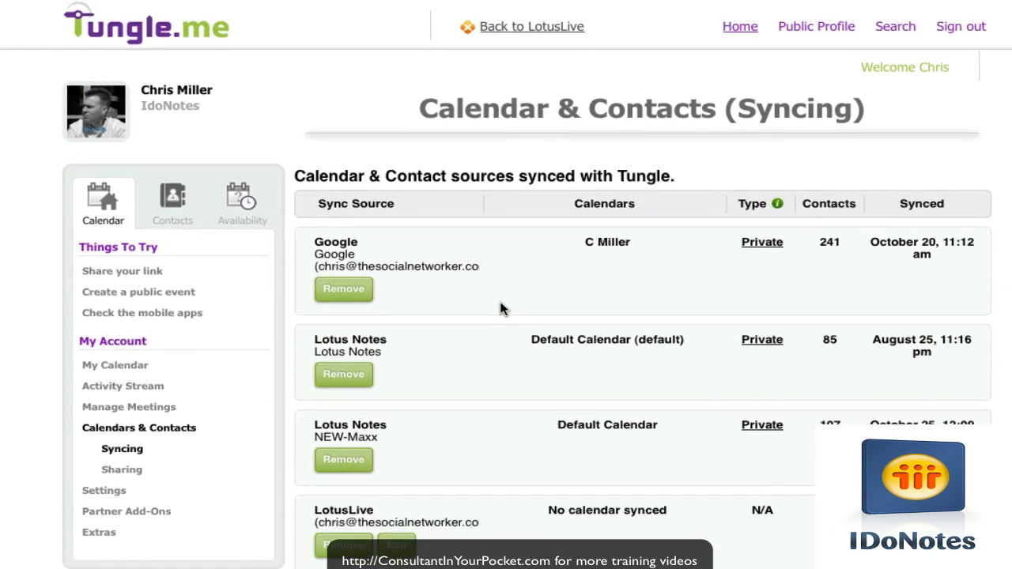
click(532, 26)
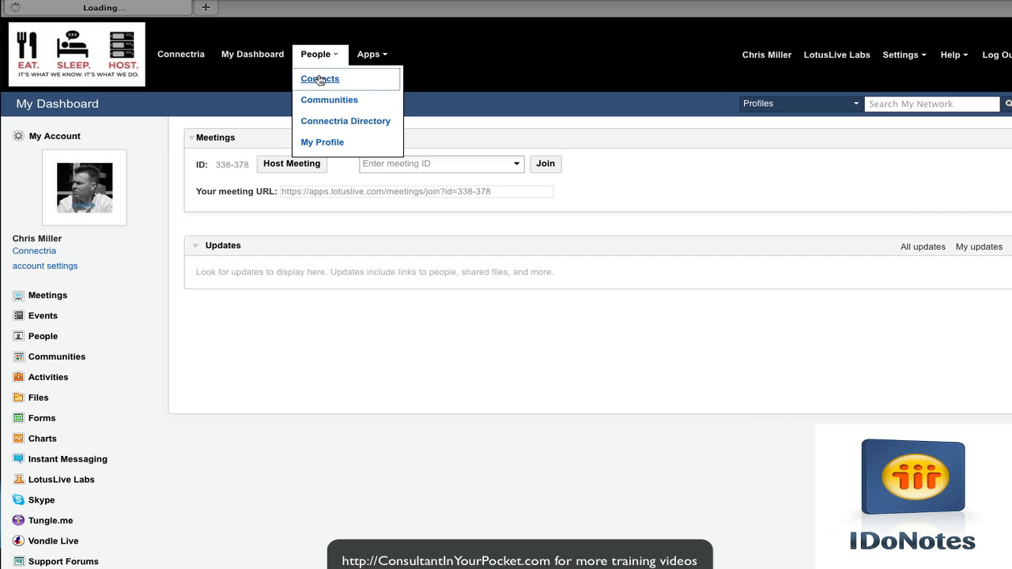
click(319, 78)
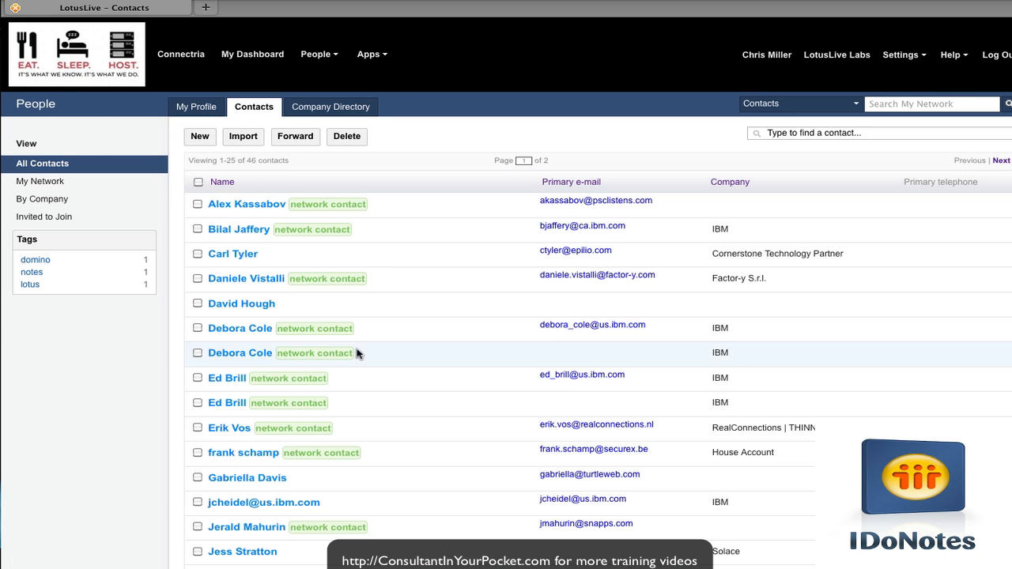
mouse_move(227, 378)
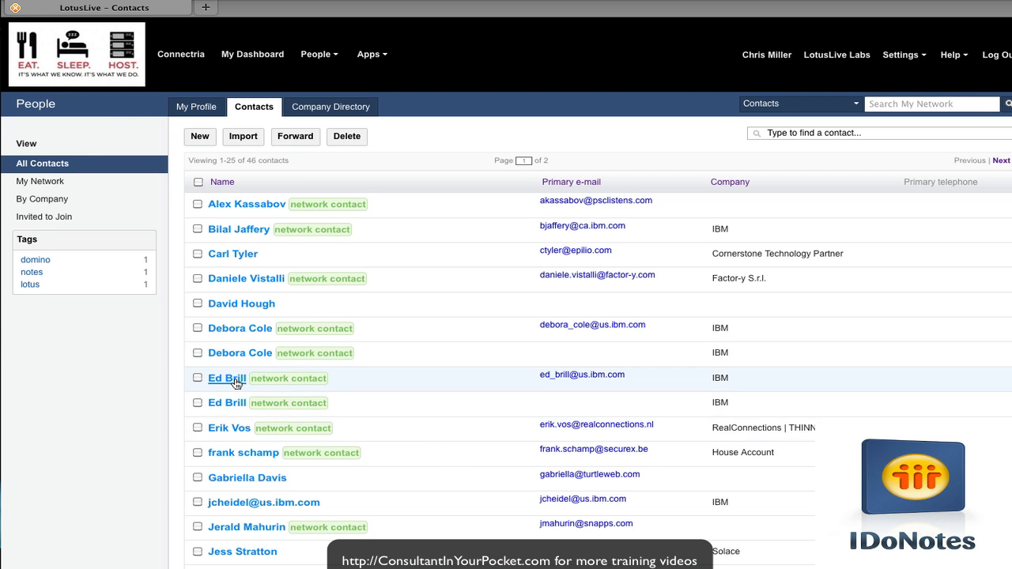
click(226, 378)
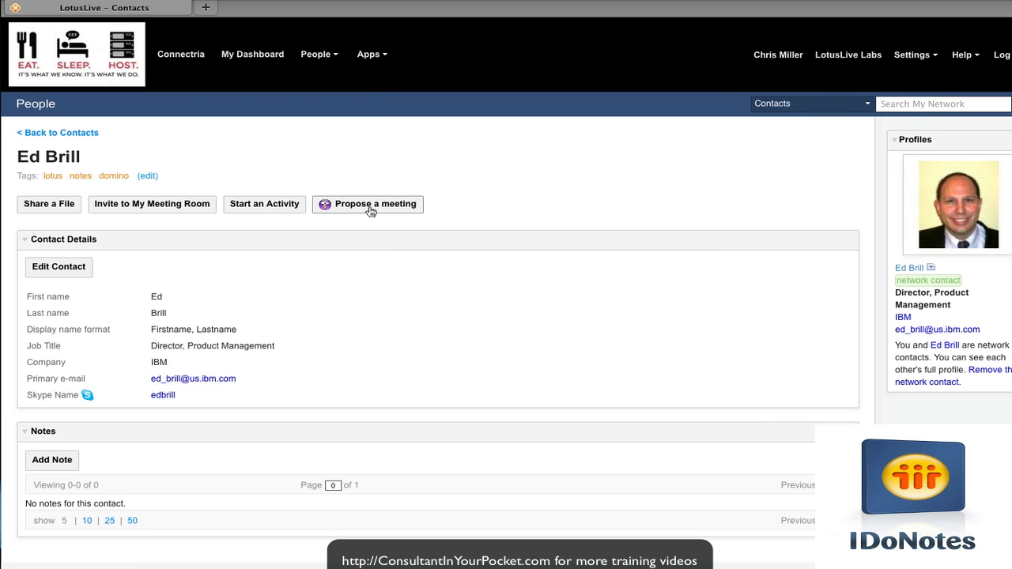
click(375, 203)
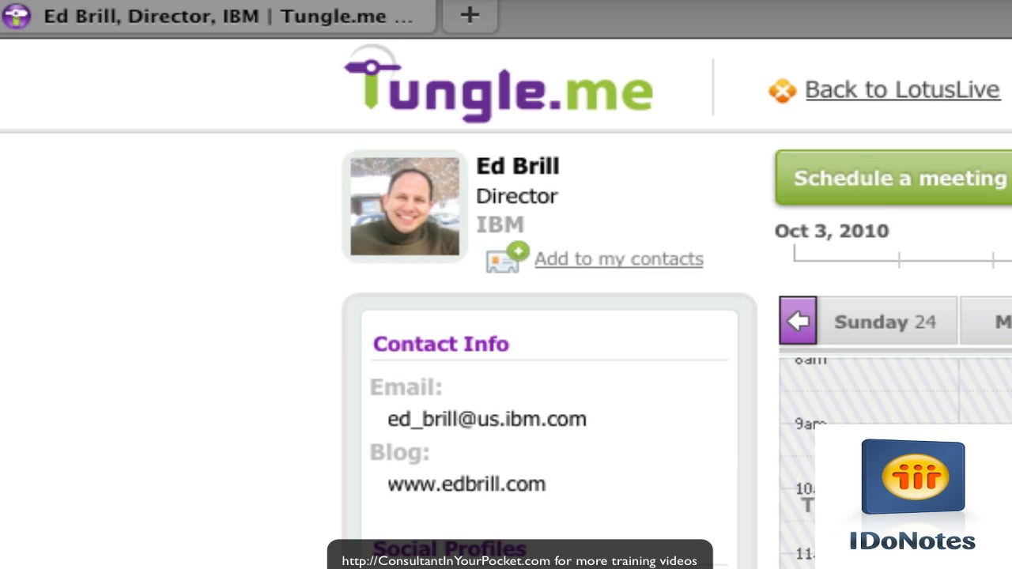
mouse_move(876, 186)
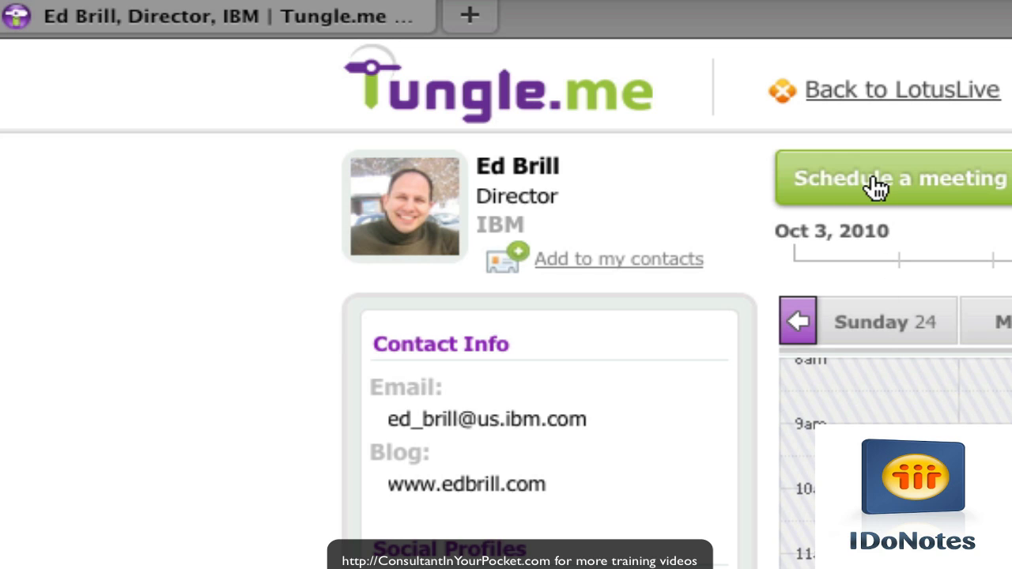